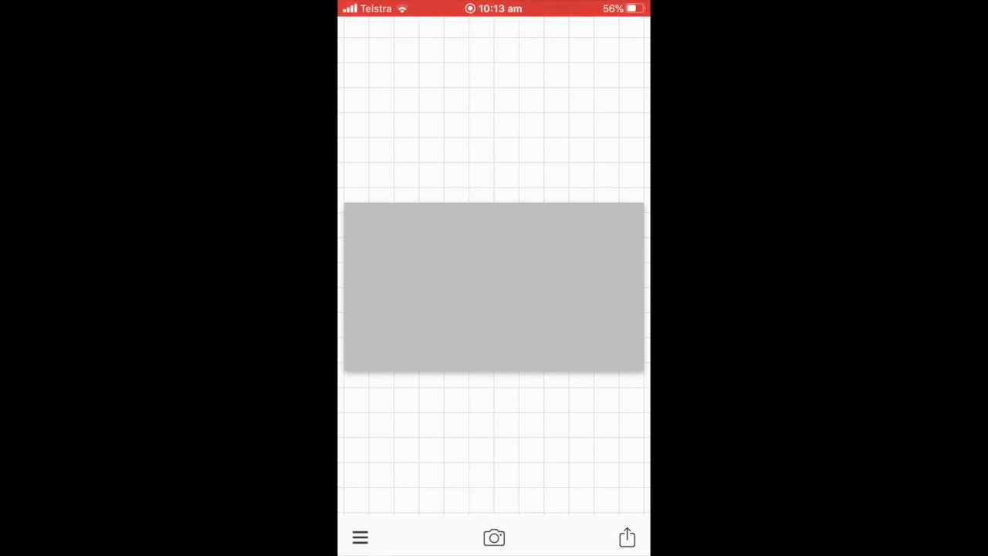
# Add the word 'editing' in a bubbly white font to the grey canvas.
pyautogui.click(494, 287)
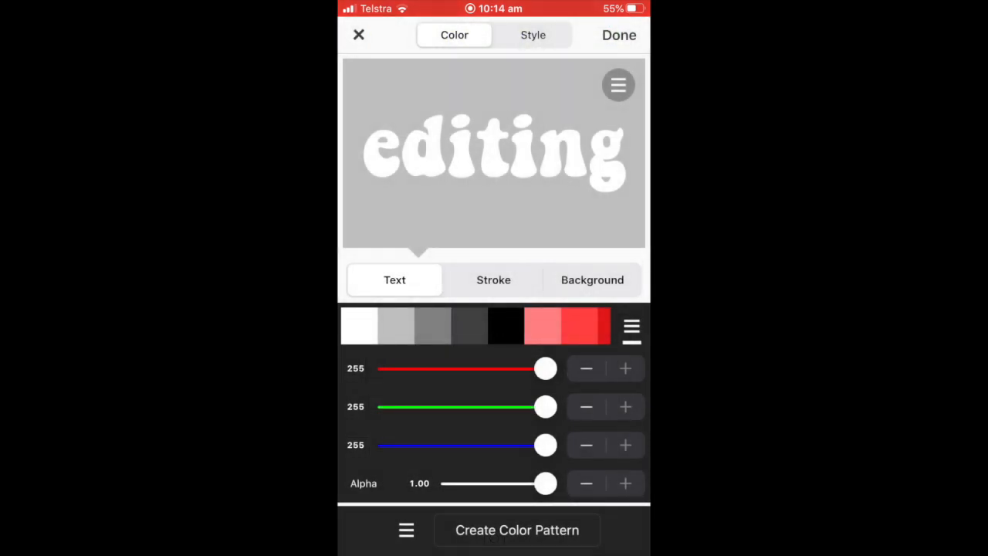
# Build a two-colour pattern for the text with pink and cyan slots.
pyautogui.click(532, 35)
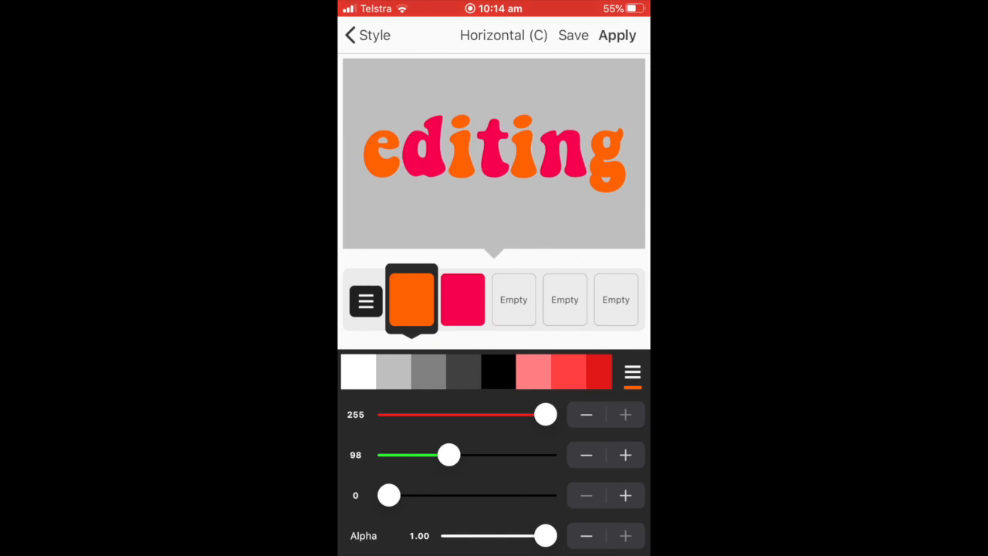
pyautogui.click(462, 300)
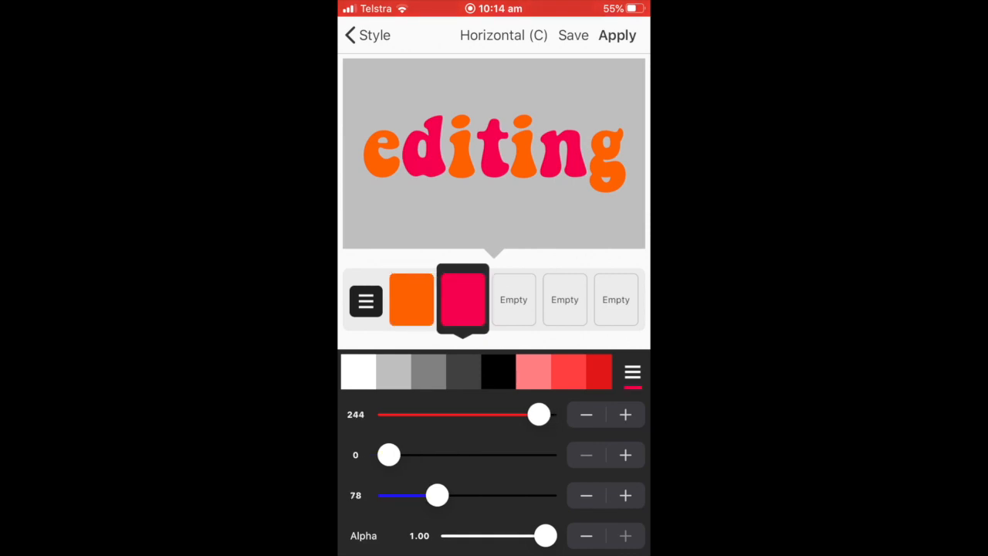
pyautogui.click(412, 300)
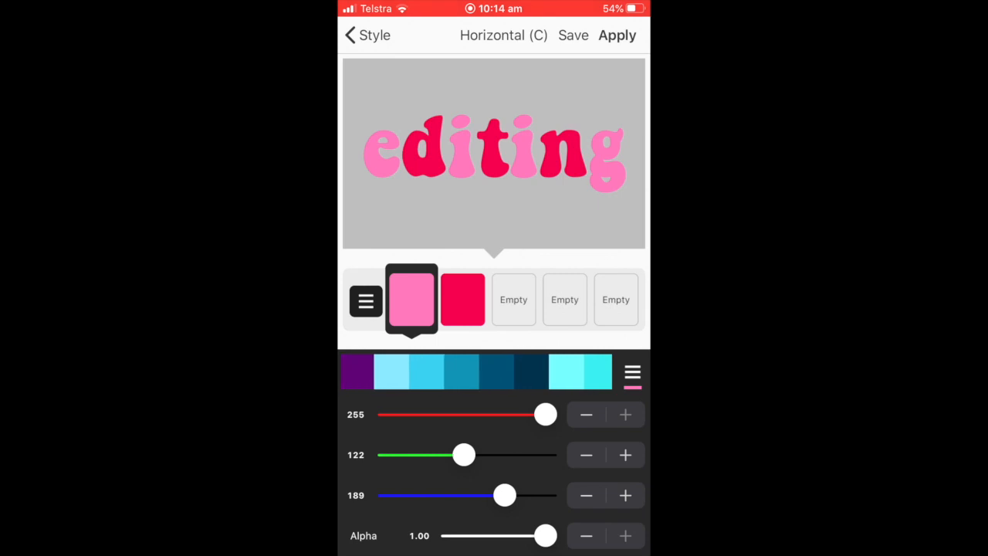
pyautogui.click(462, 298)
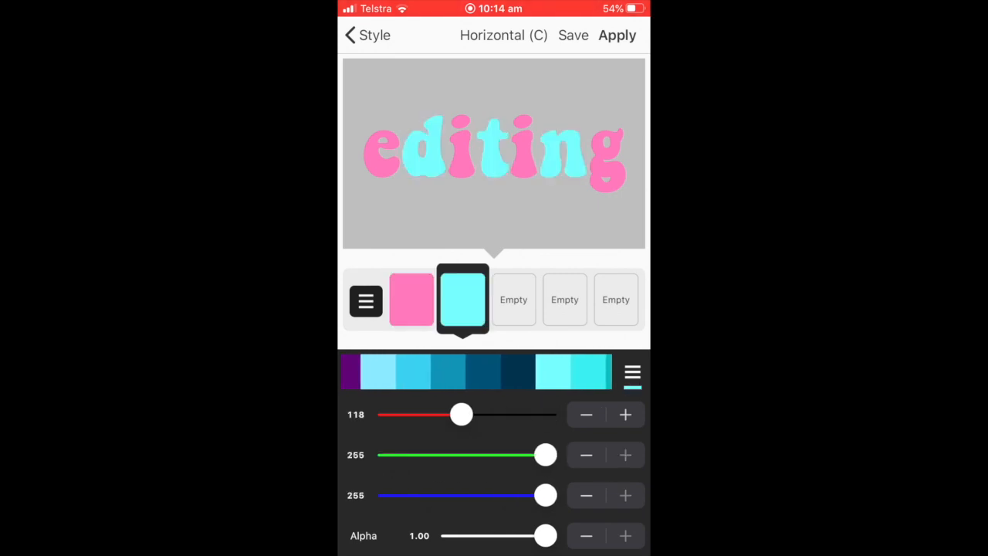
# Apply the pink-and-cyan pattern and shrink the text from 1.33 to about 1.17.
pyautogui.click(617, 34)
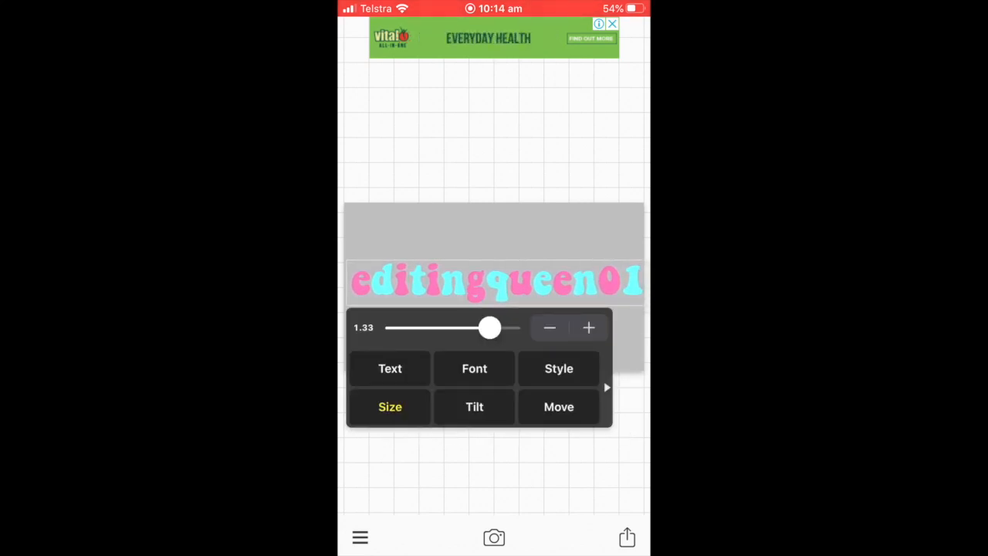
pyautogui.moveTo(490, 328); pyautogui.dragTo(475, 324)
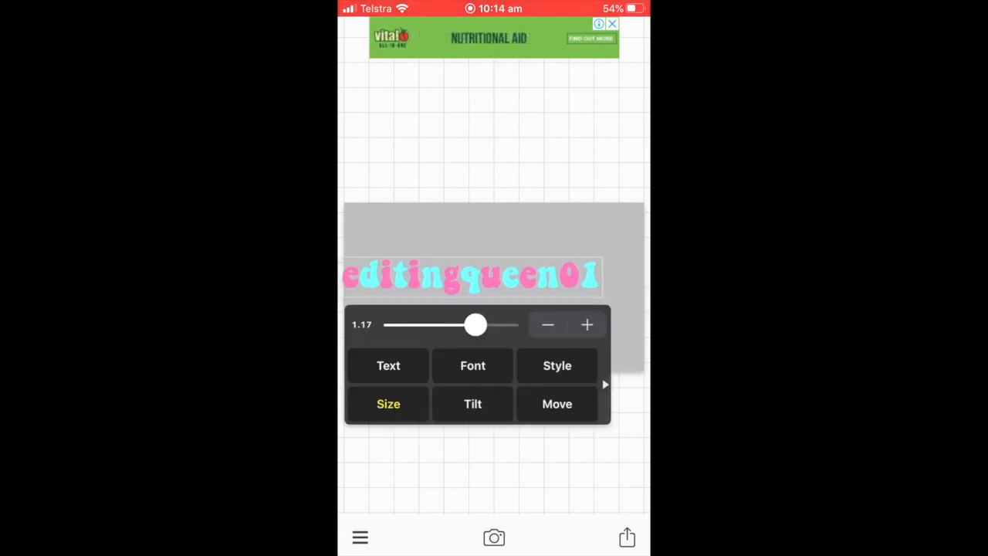